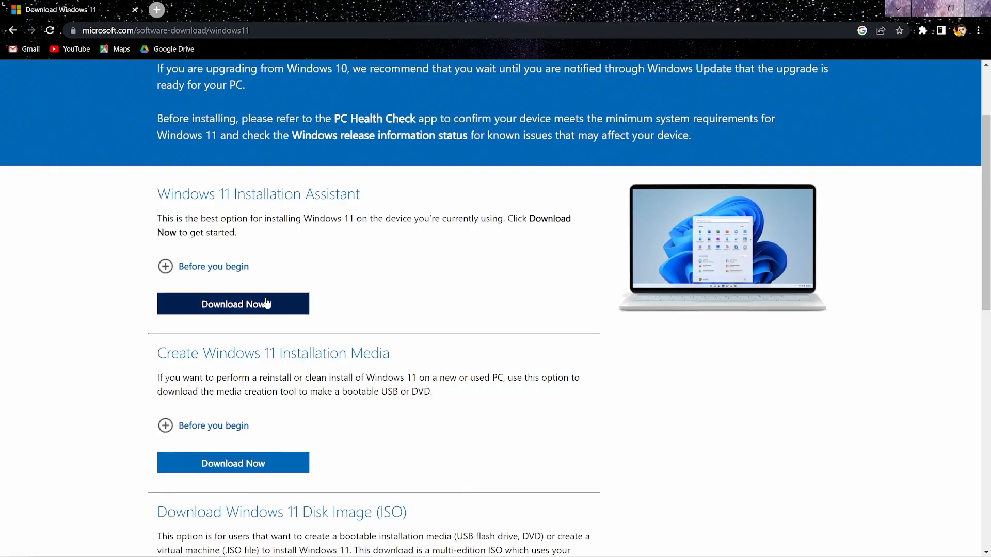
Step: Download the Windows 11 Installation Assistant from microsoft.com, run the .exe and allow it in User Account Control
{"action": "left_click", "coordinate": [232, 303]}
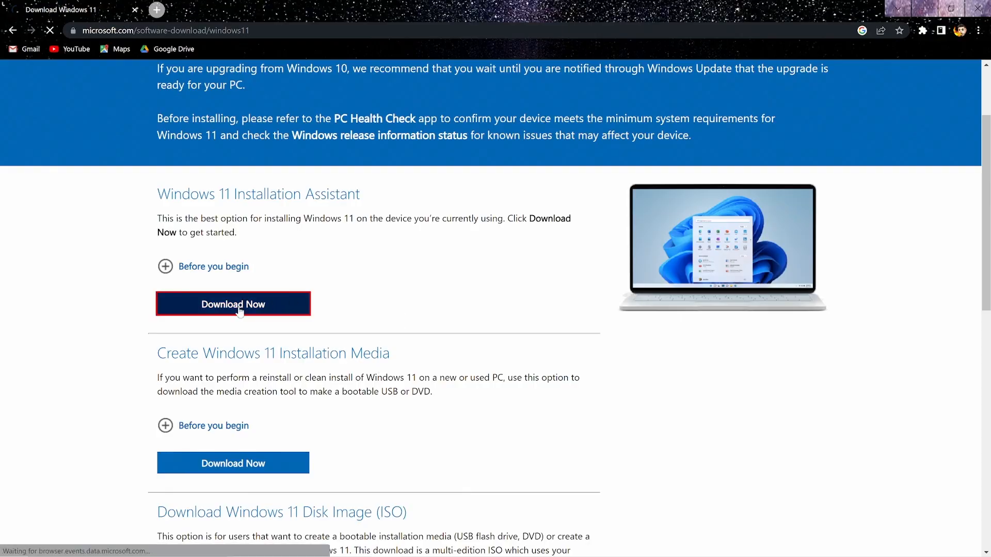
{"action": "left_click", "coordinate": [233, 303]}
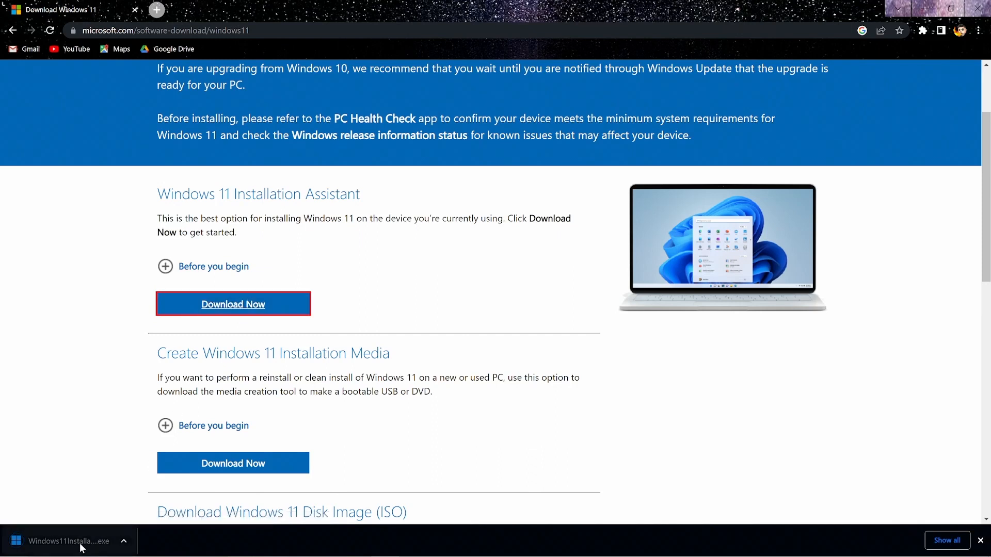
{"action": "left_click", "coordinate": [63, 541]}
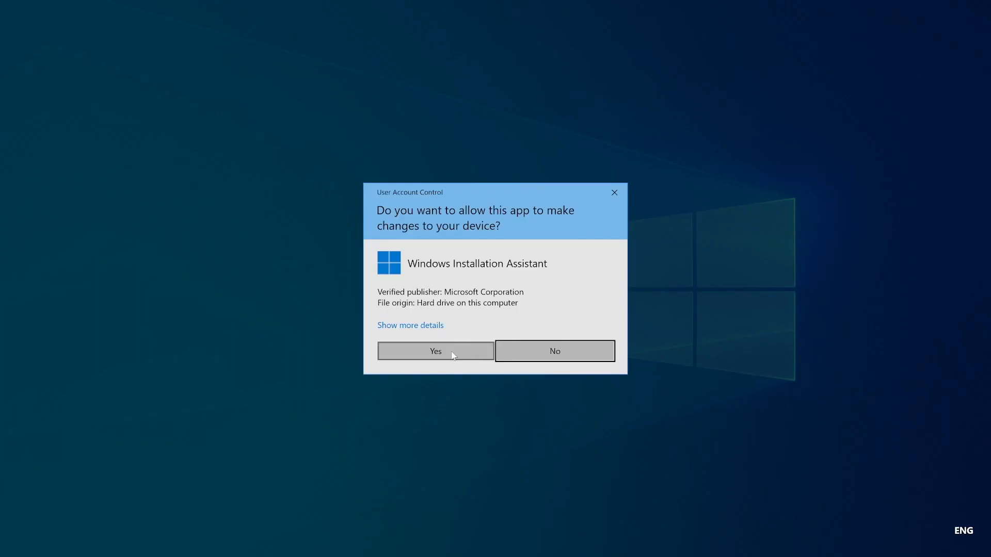
{"action": "left_click", "coordinate": [434, 351]}
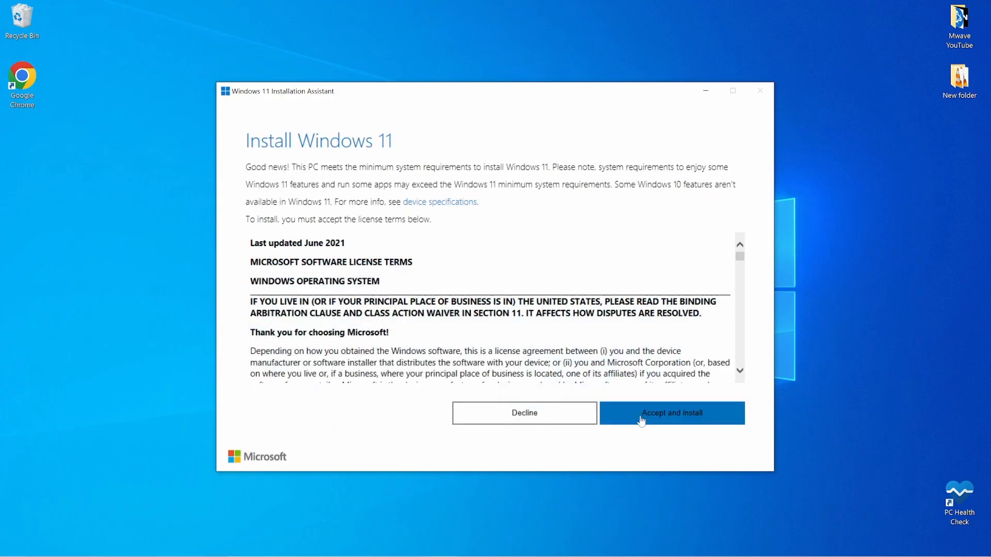
Step: Accept the licence to upgrade, then show Local Disk (C:) under This PC with its Windows.old folder
{"action": "left_click", "coordinate": [671, 413]}
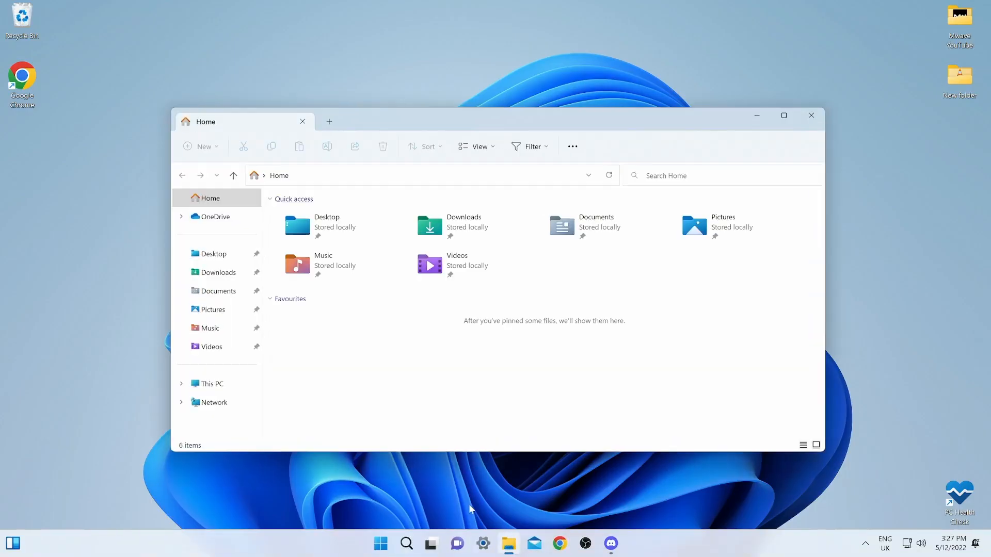
{"action": "left_click", "coordinate": [208, 384]}
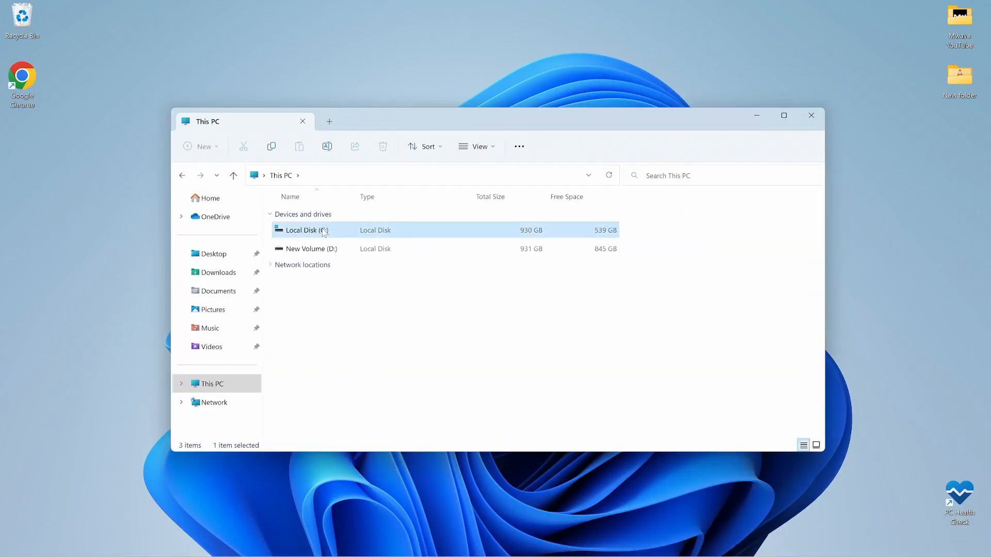
{"action": "double_click", "coordinate": [303, 230]}
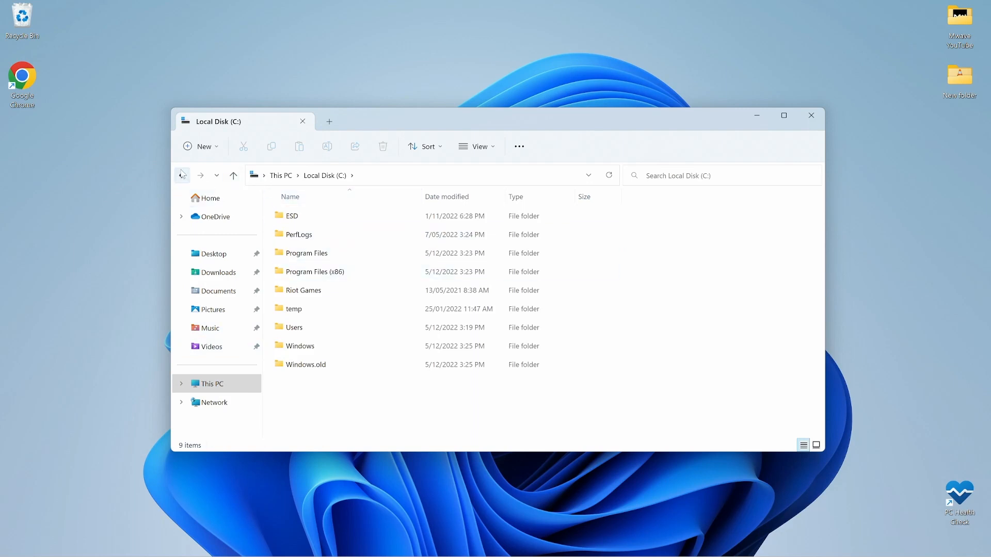